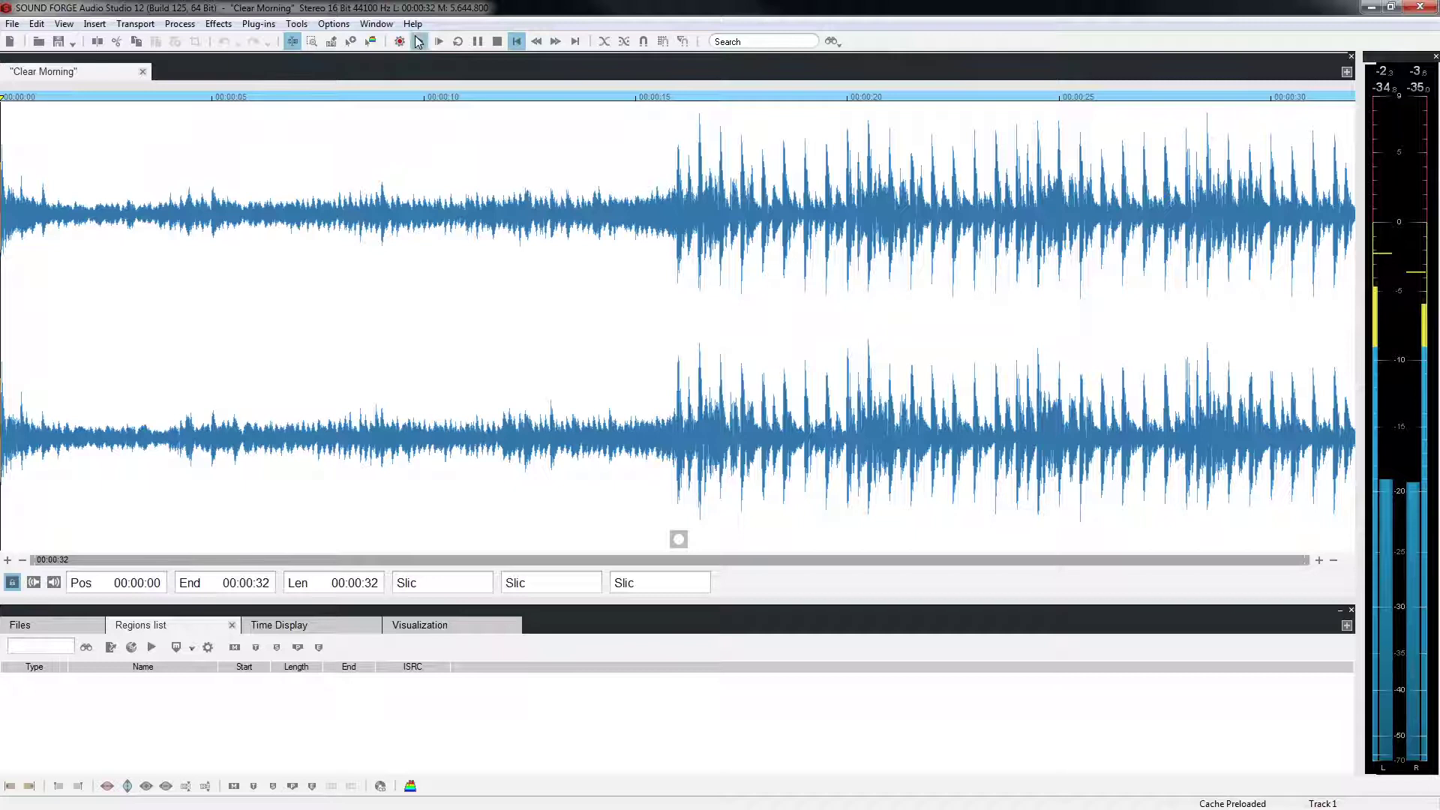
# Play the Clear Morning recording through and show the Visualization meters panel.
pyautogui.click(418, 41)
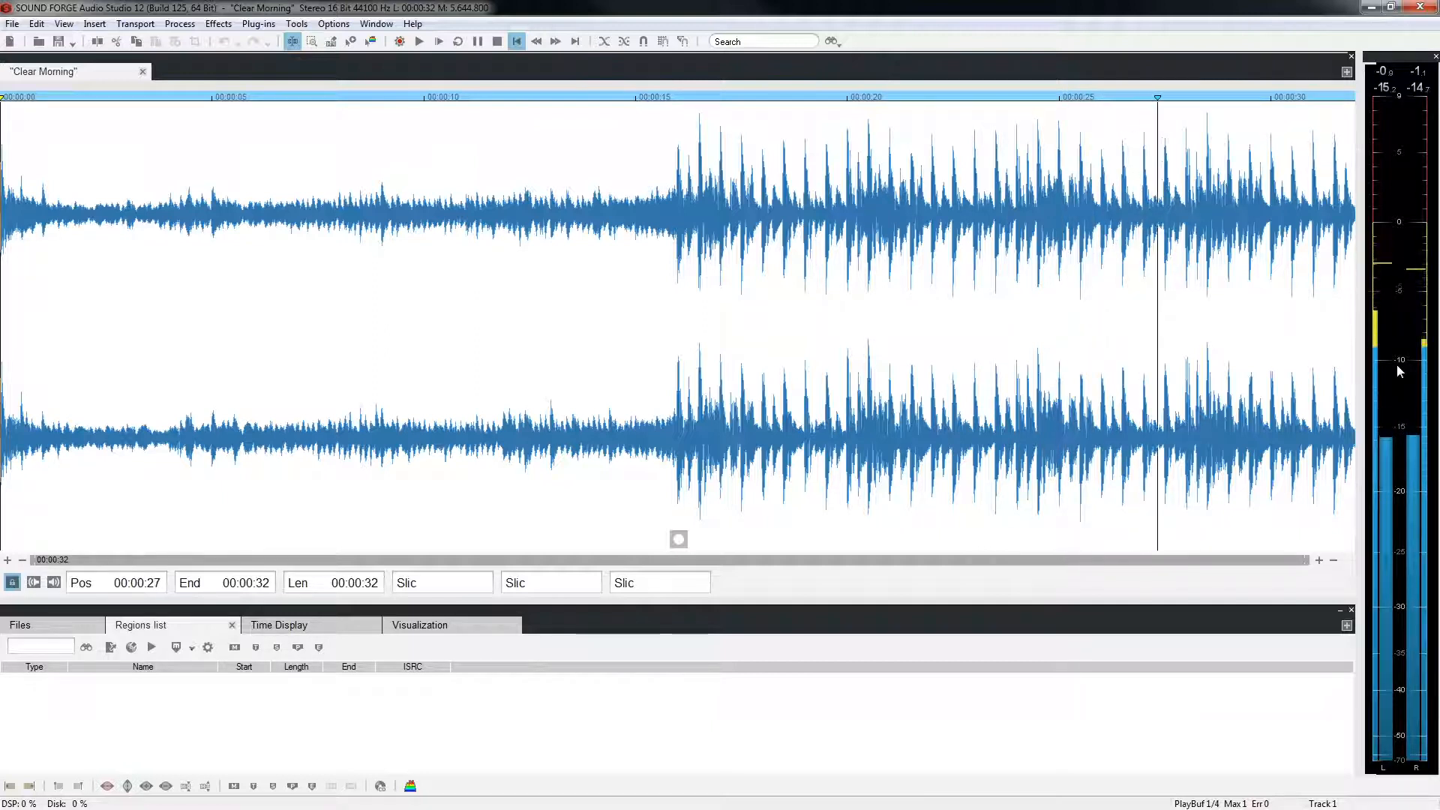
pyautogui.click(418, 42)
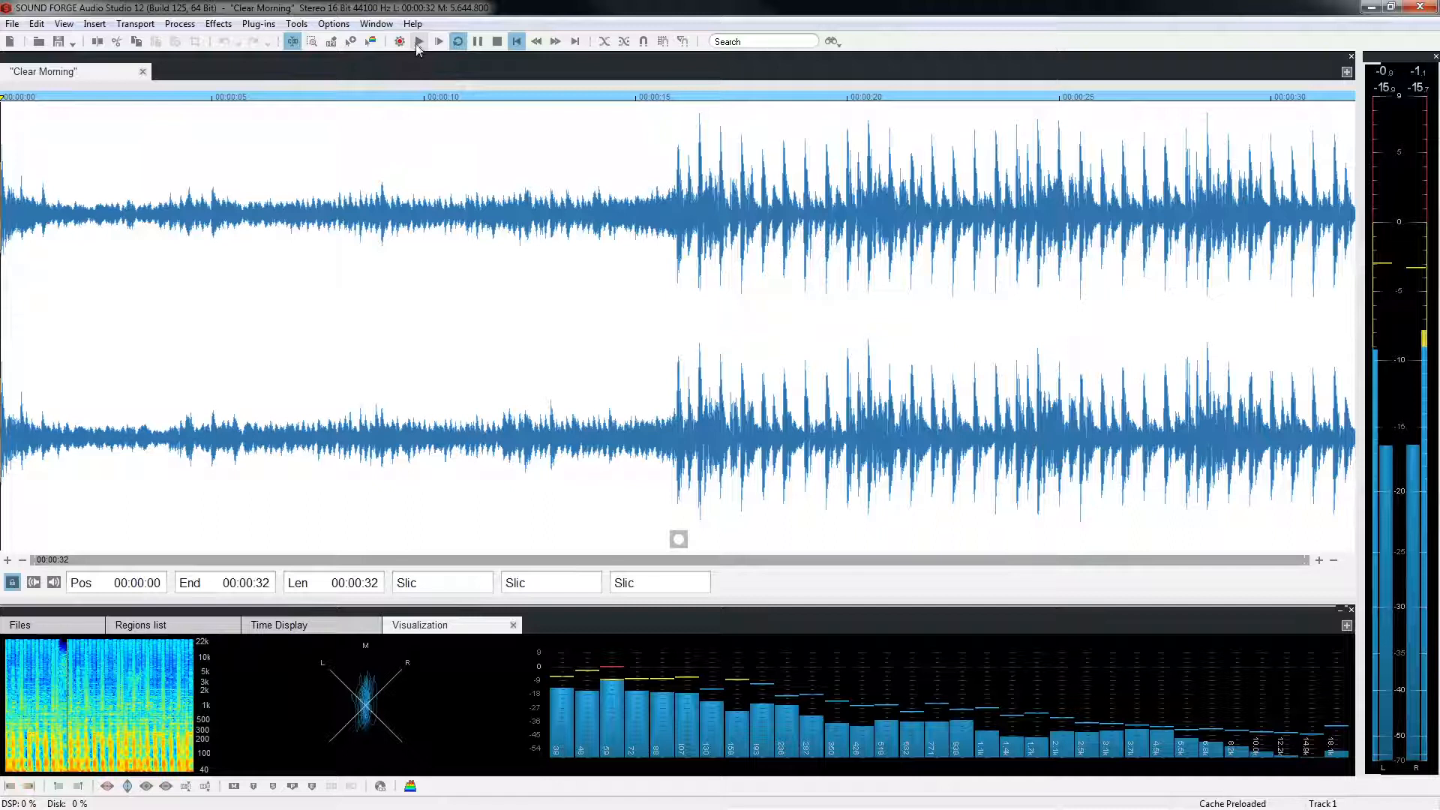
pyautogui.click(437, 40)
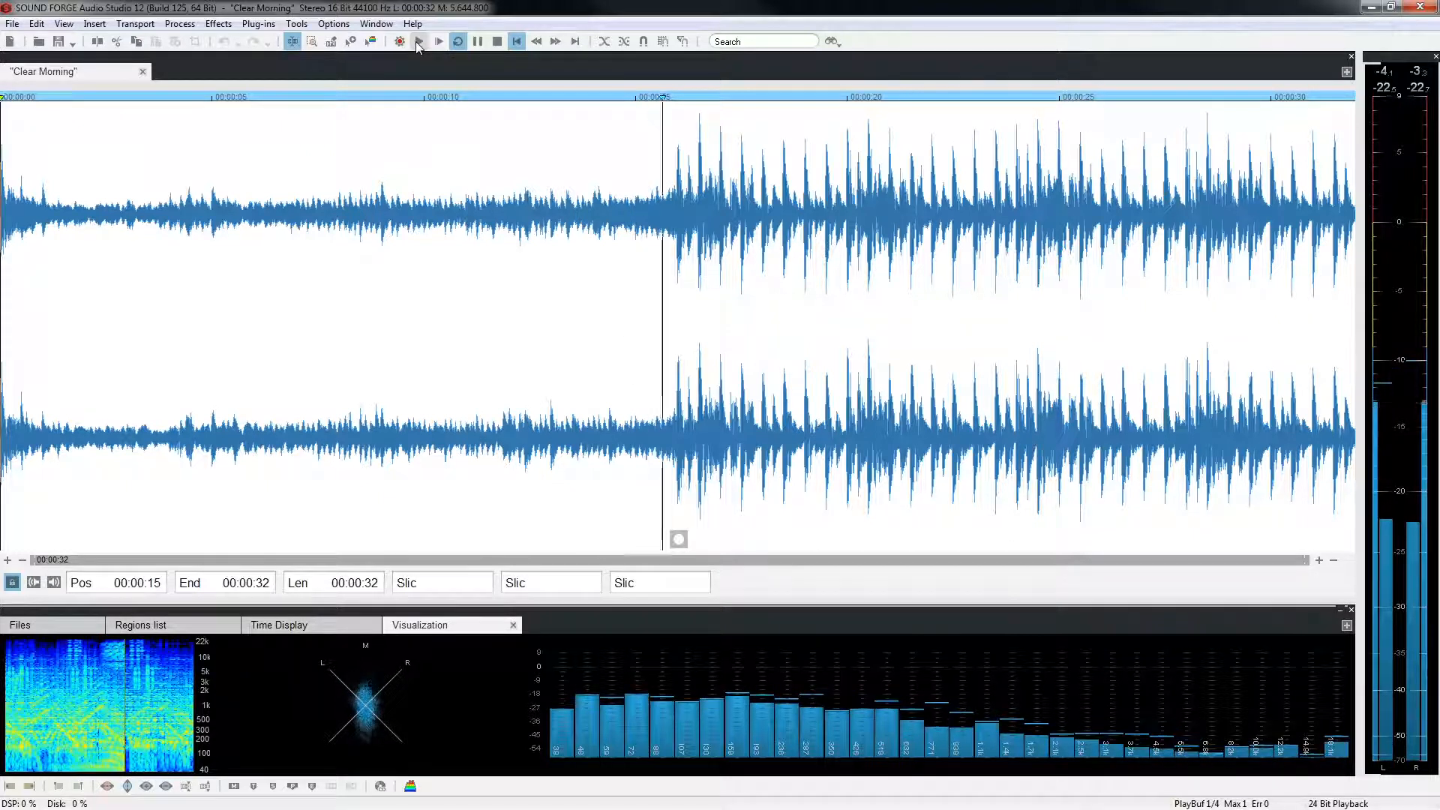
pyautogui.click(438, 40)
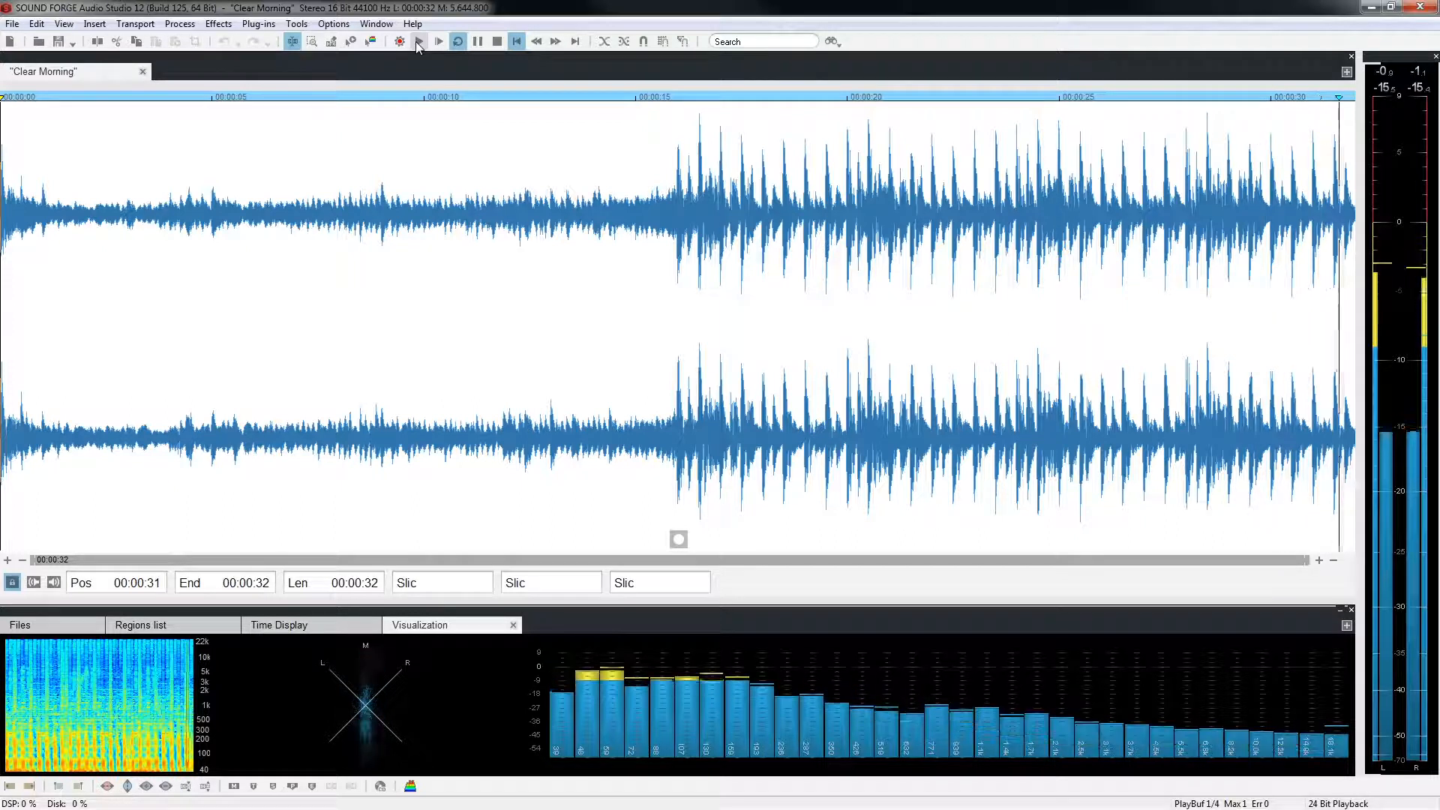
pyautogui.click(438, 40)
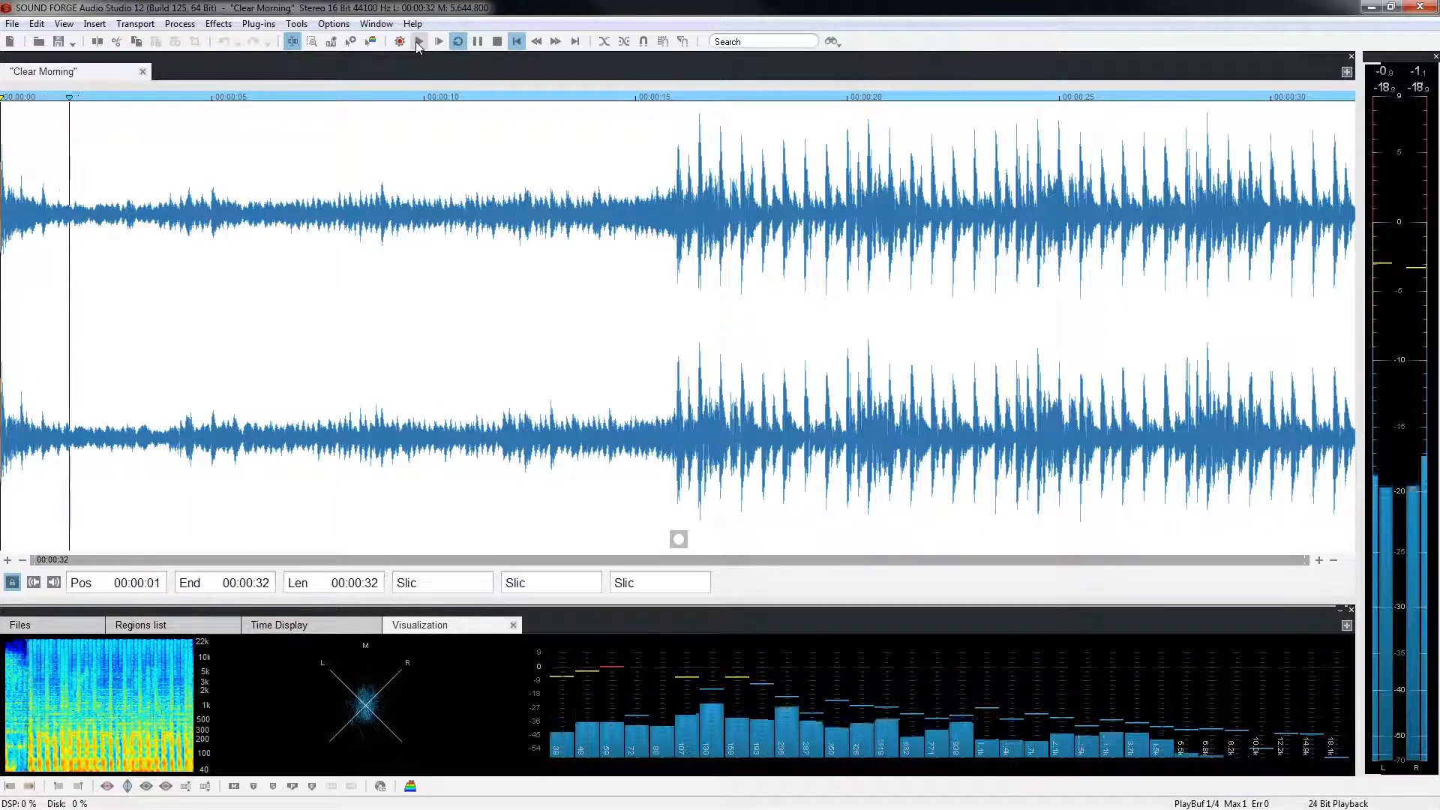
pyautogui.click(438, 40)
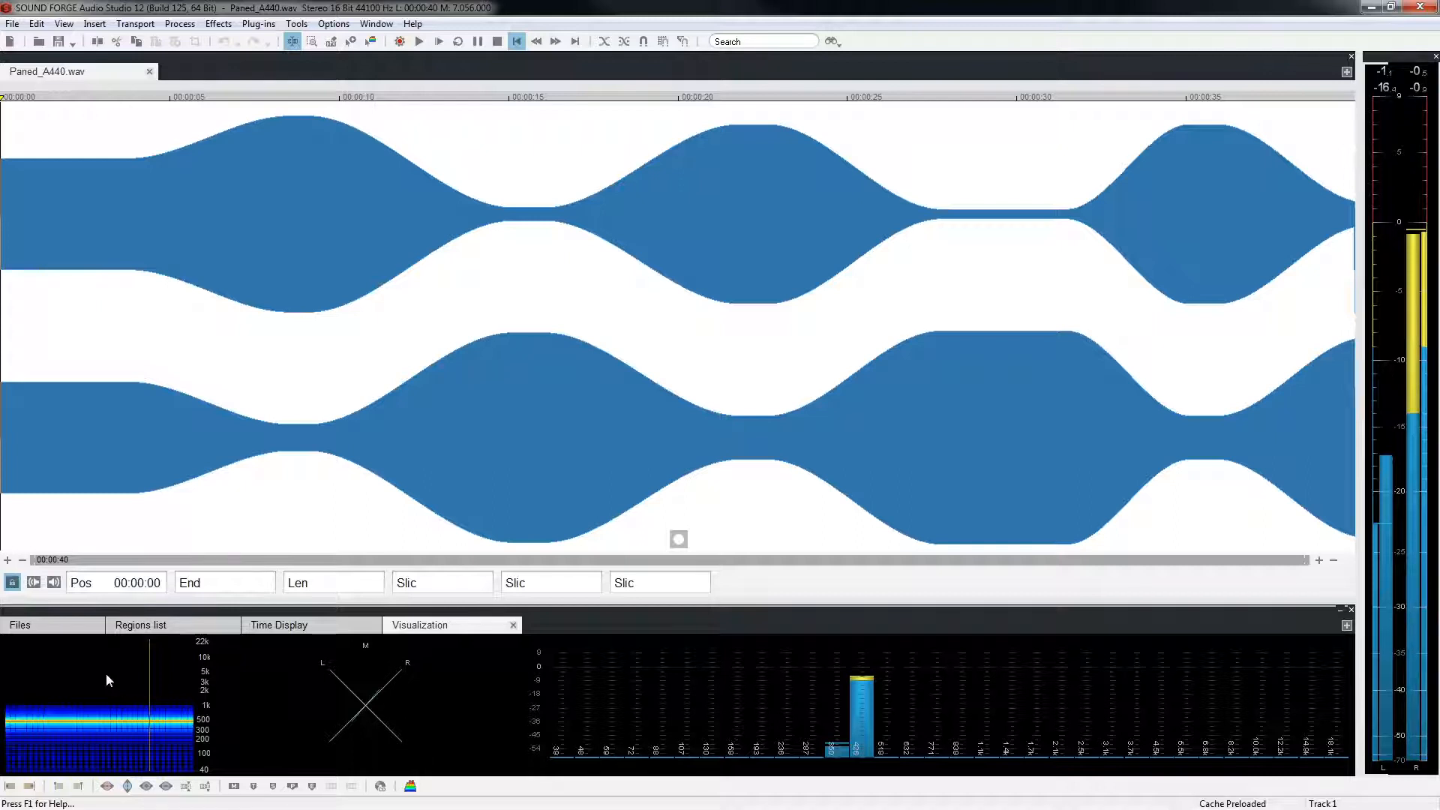
# Swap the spectrogram for a chromatic tuner and play the Paned_A440 tone so it reads A.
pyautogui.rightClick(105, 680)
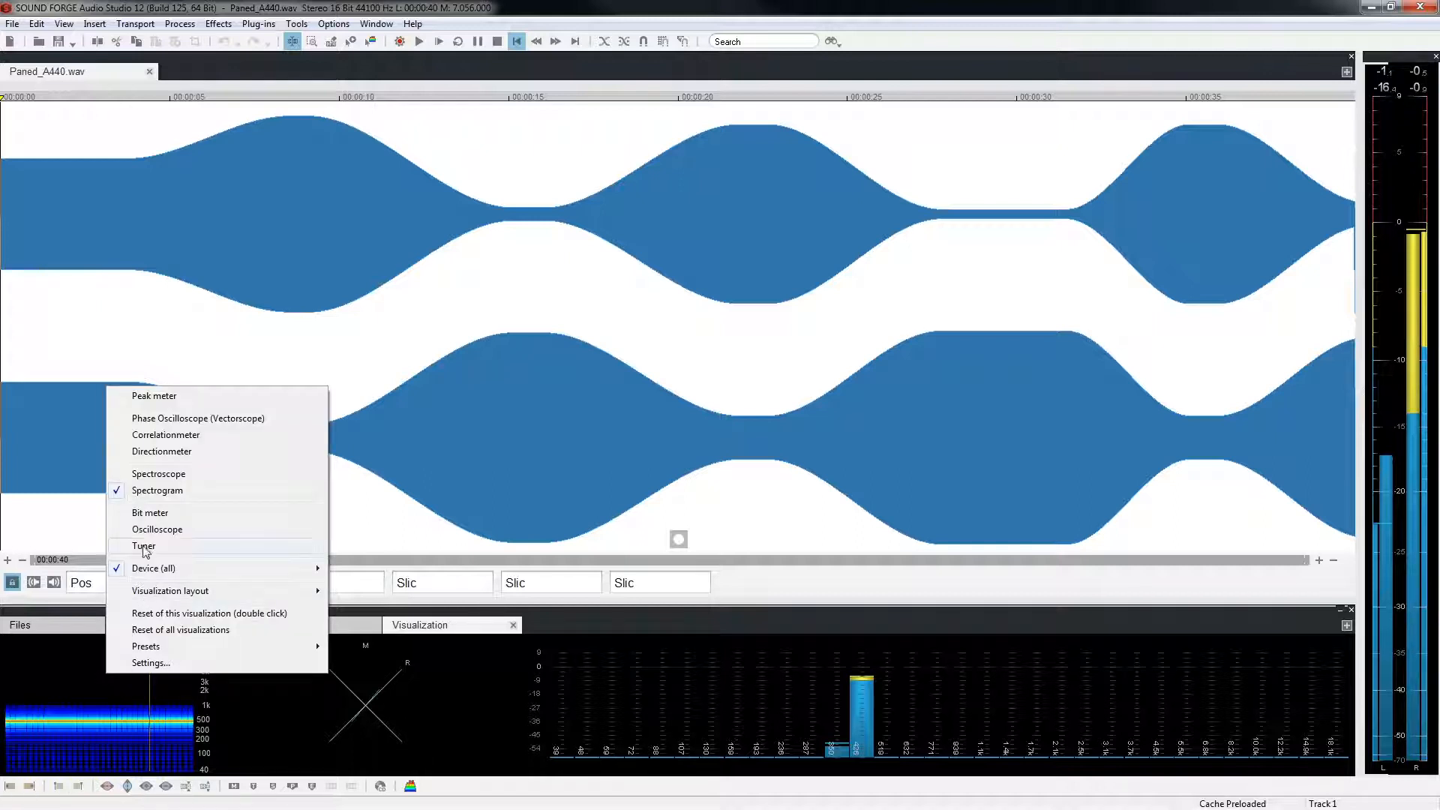
pyautogui.click(144, 546)
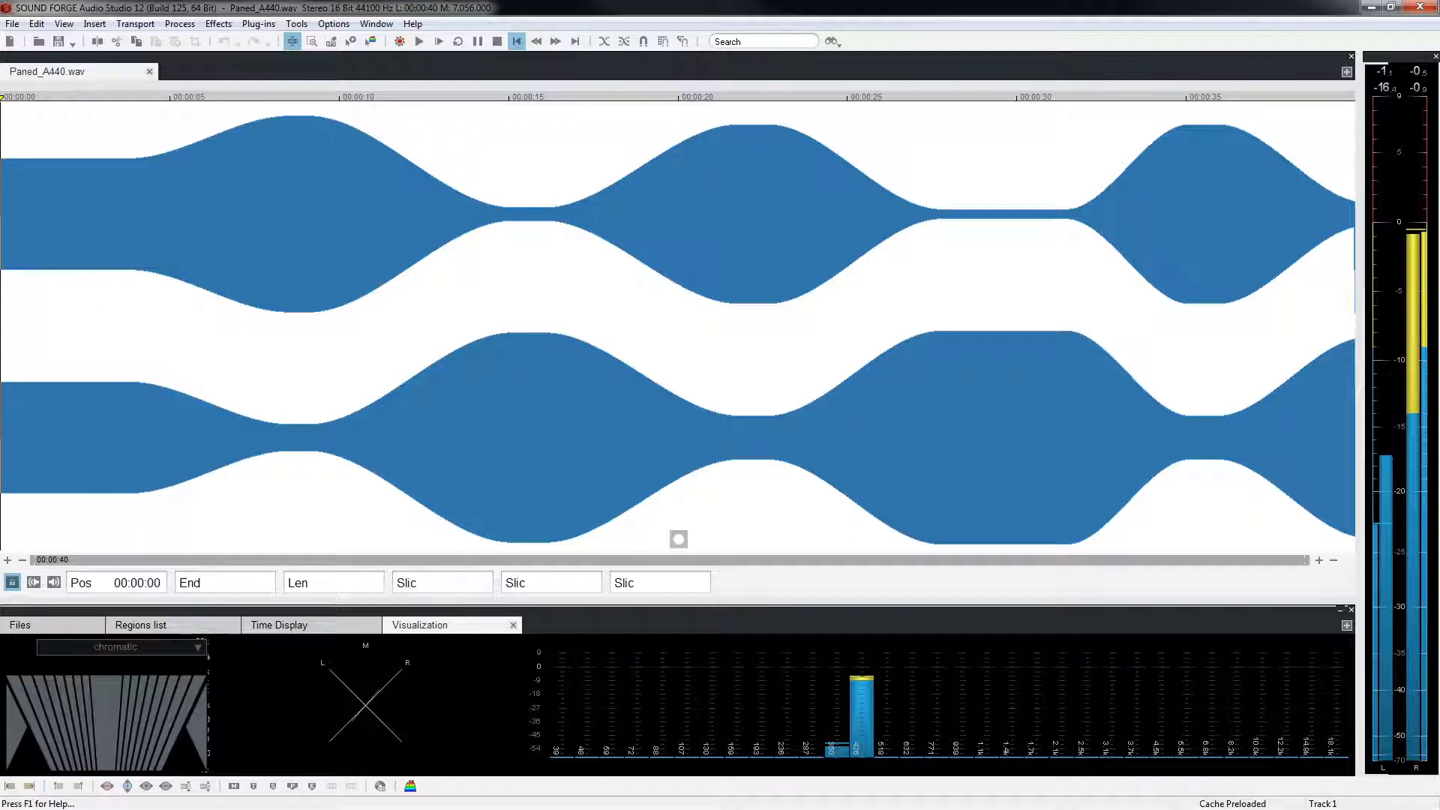
pyautogui.click(418, 41)
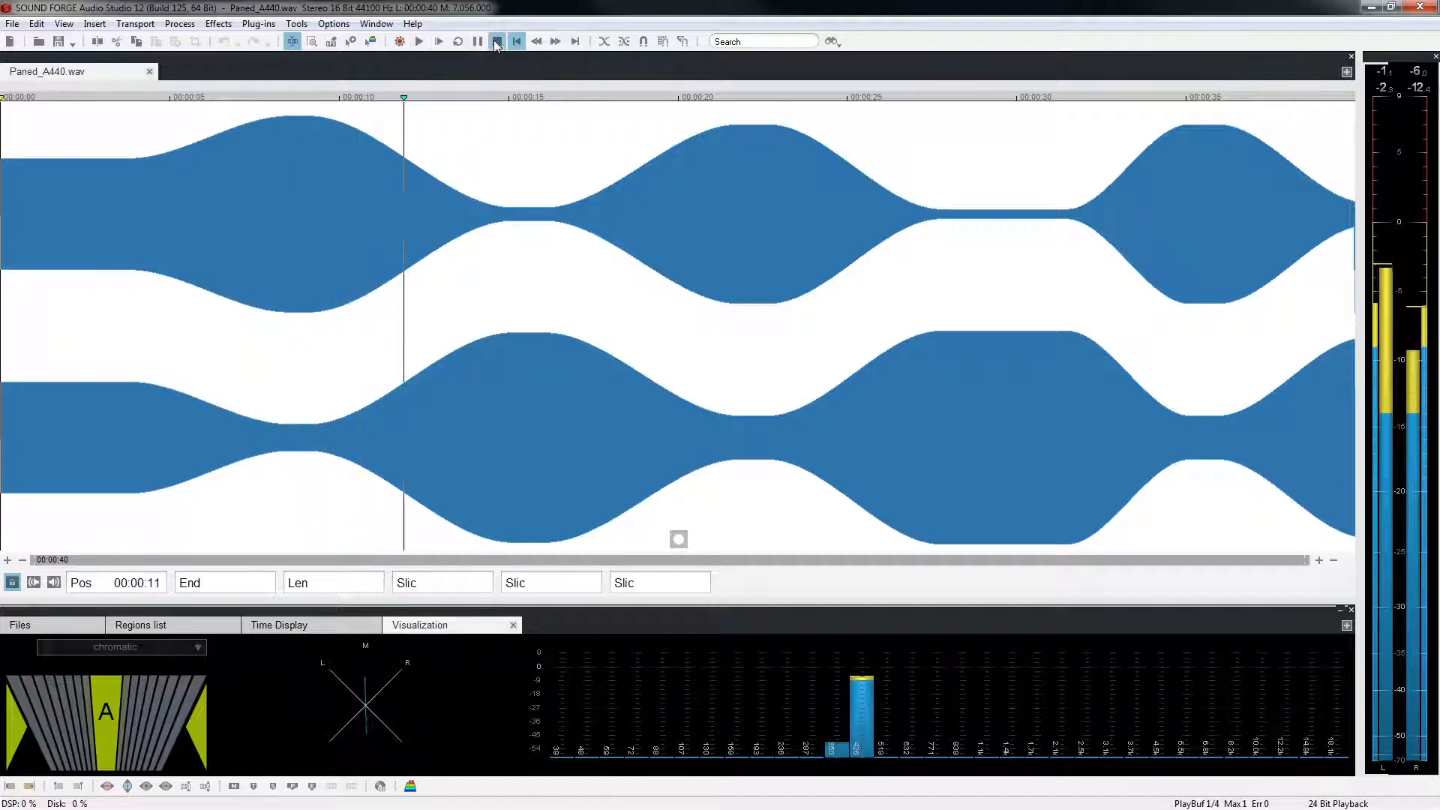
pyautogui.click(496, 40)
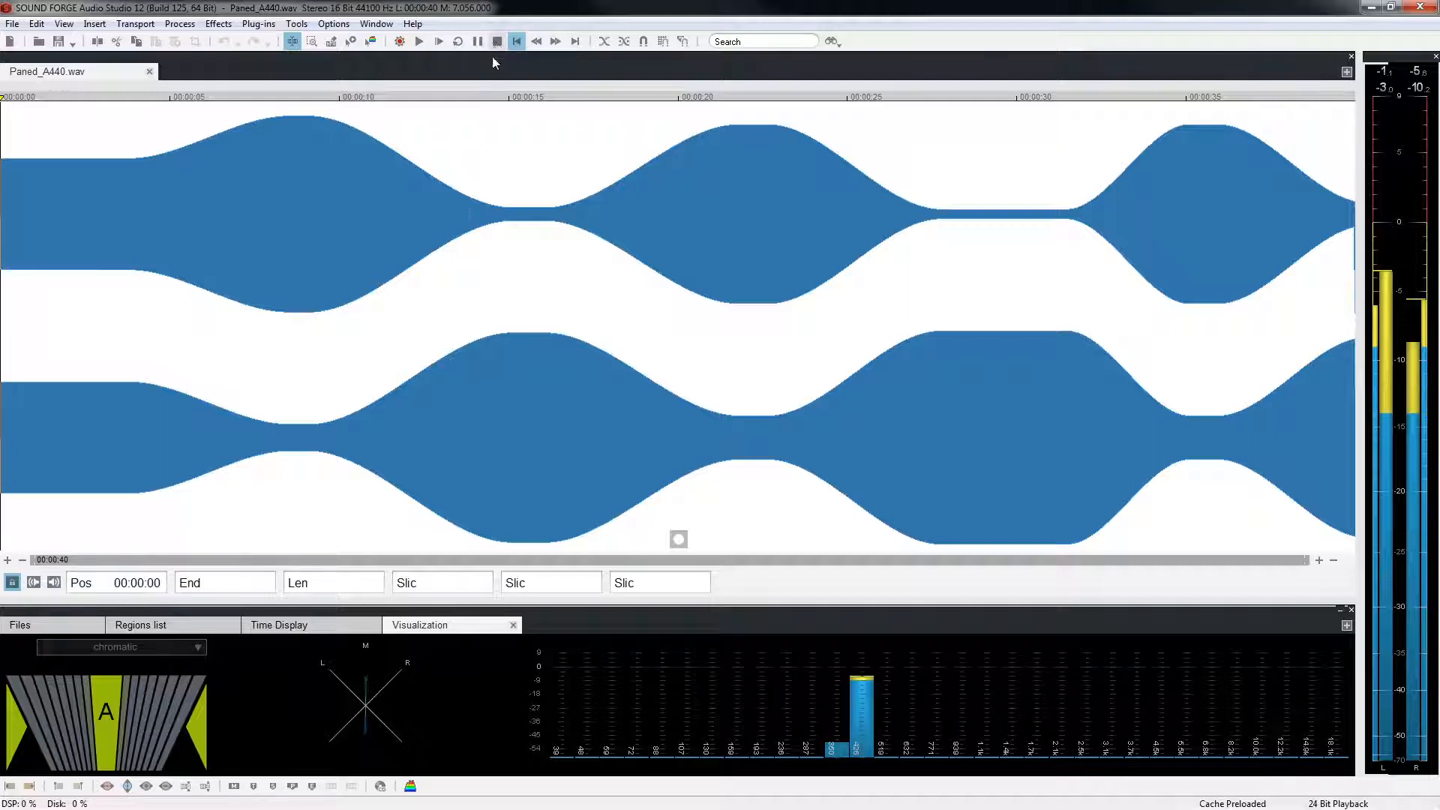
# Swap the vectorscope for a correlation meter and play the A440 tone.
pyautogui.rightClick(364, 702)
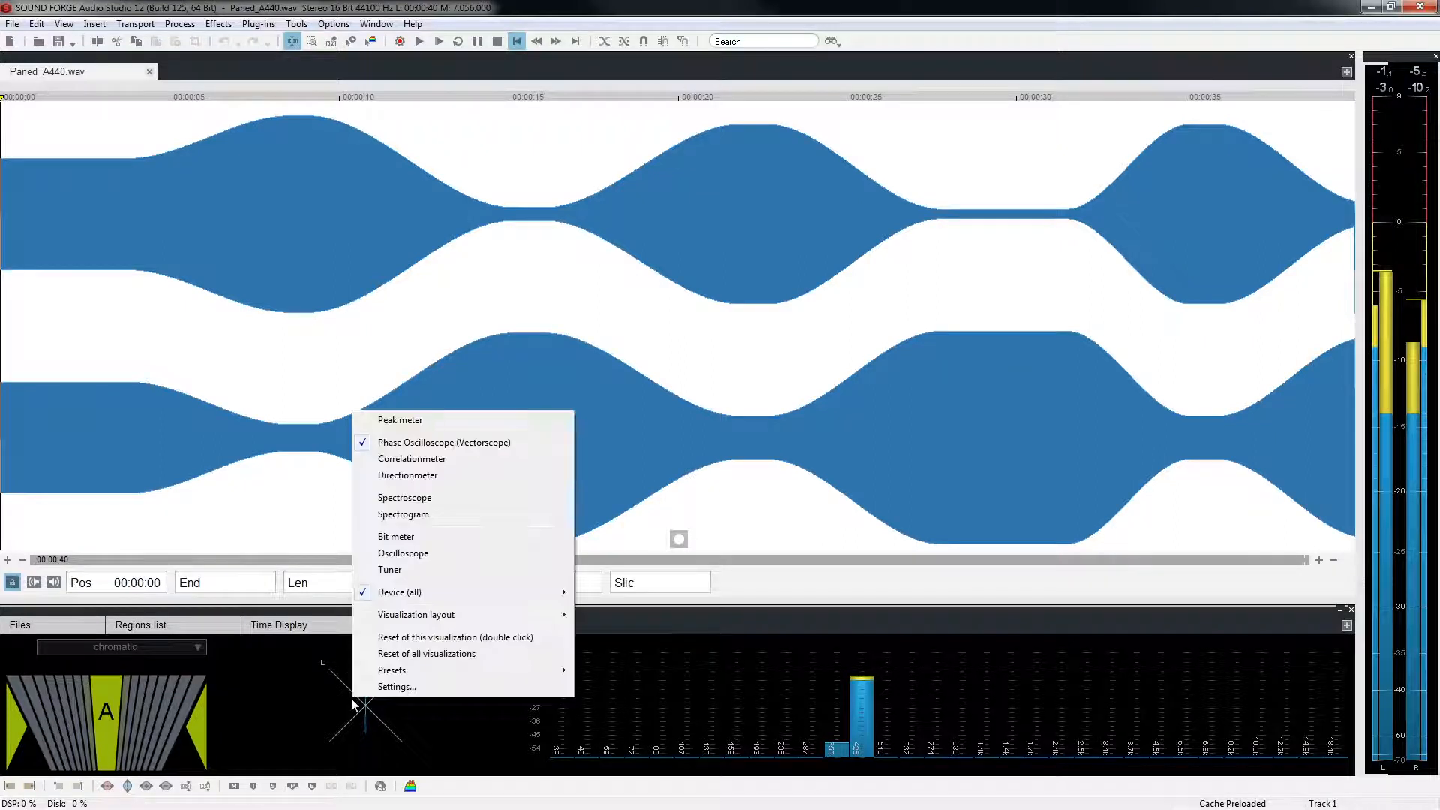
pyautogui.moveTo(411, 458)
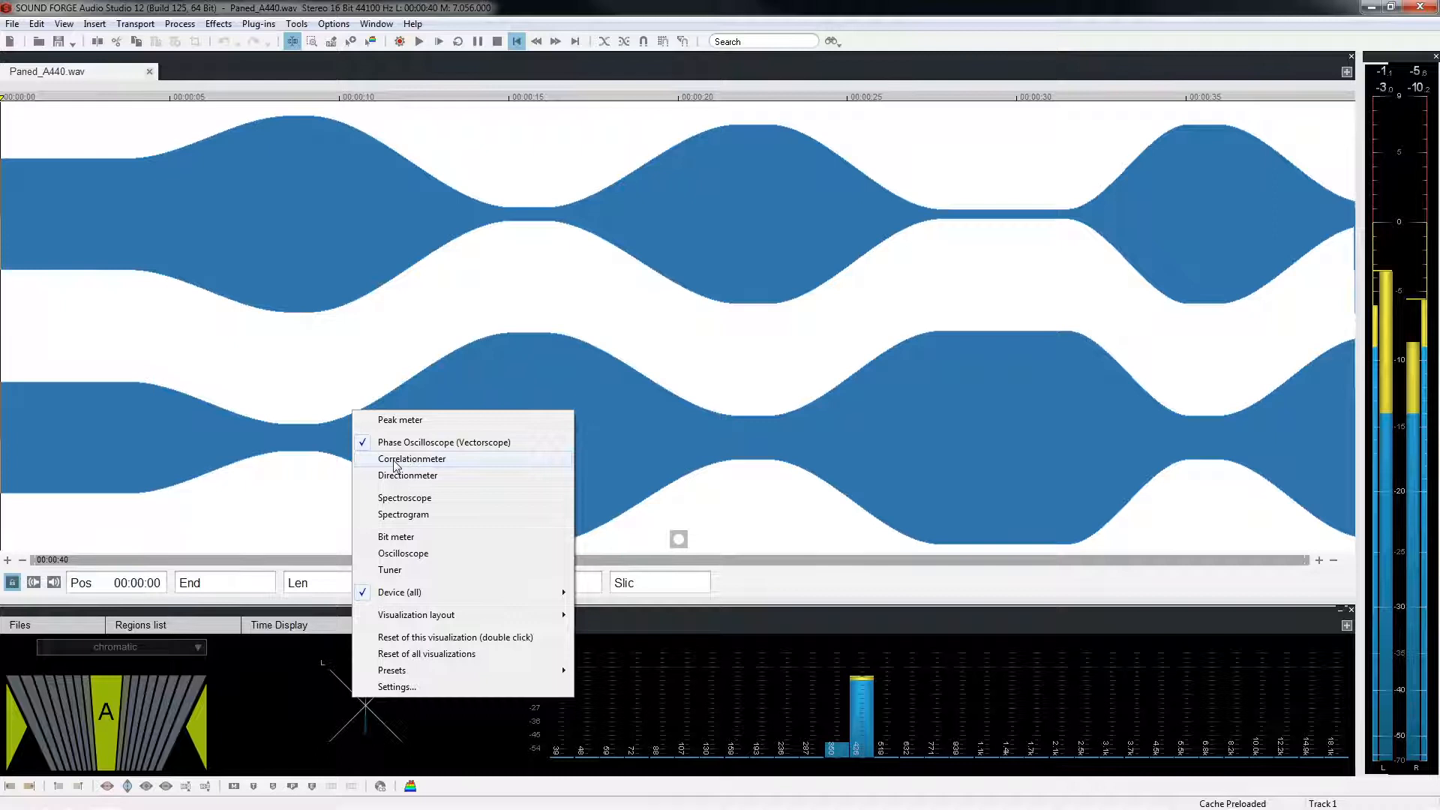
pyautogui.click(411, 459)
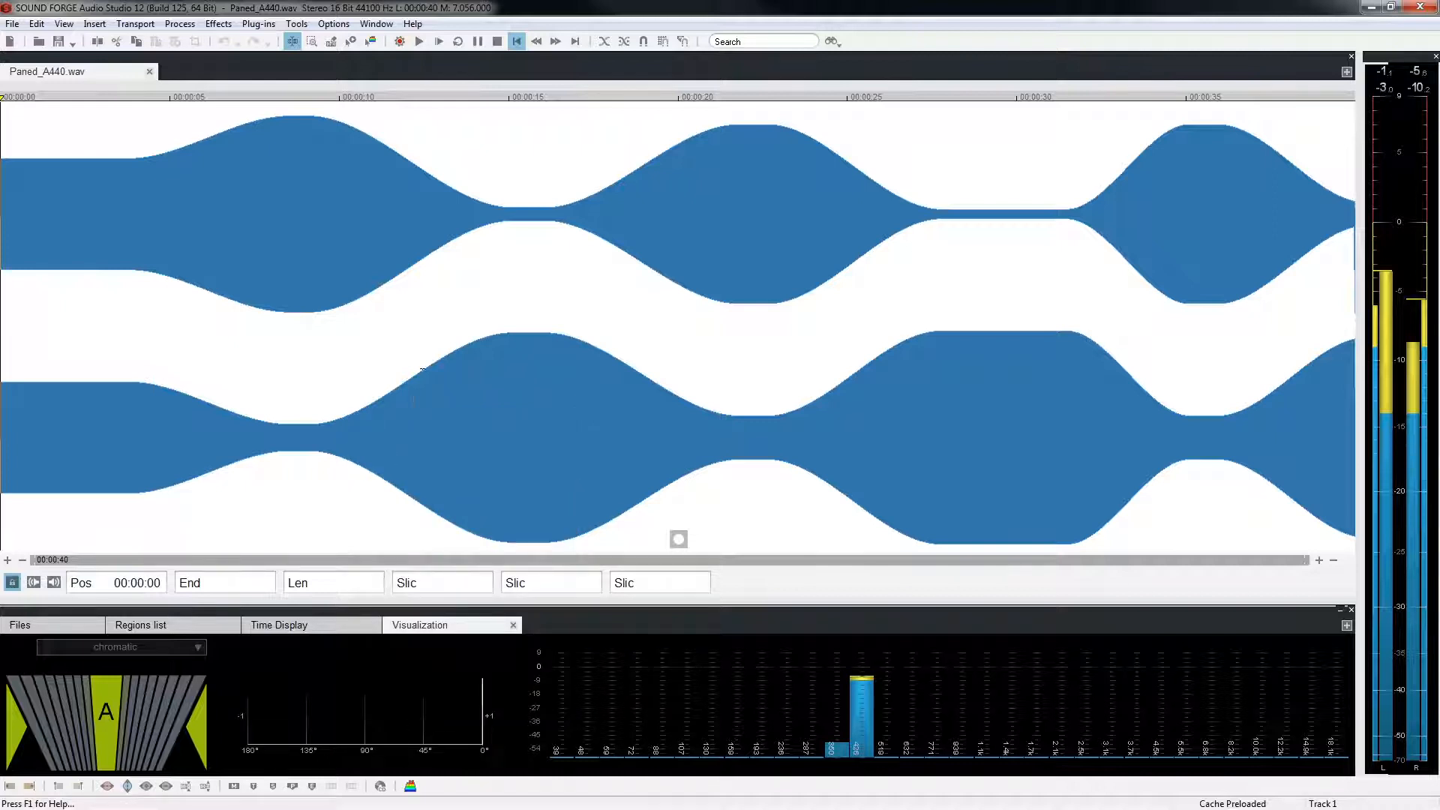
pyautogui.click(418, 40)
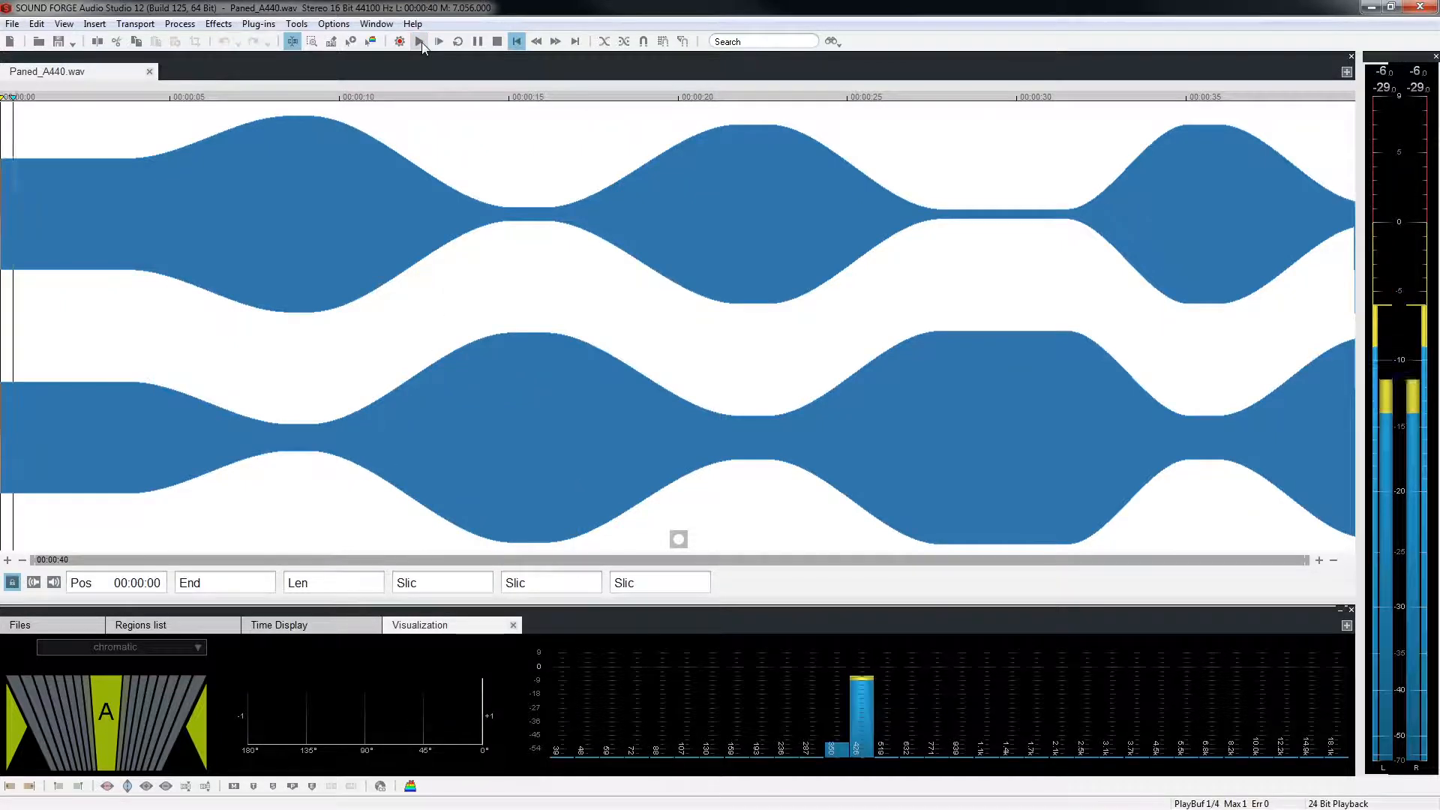
pyautogui.click(438, 40)
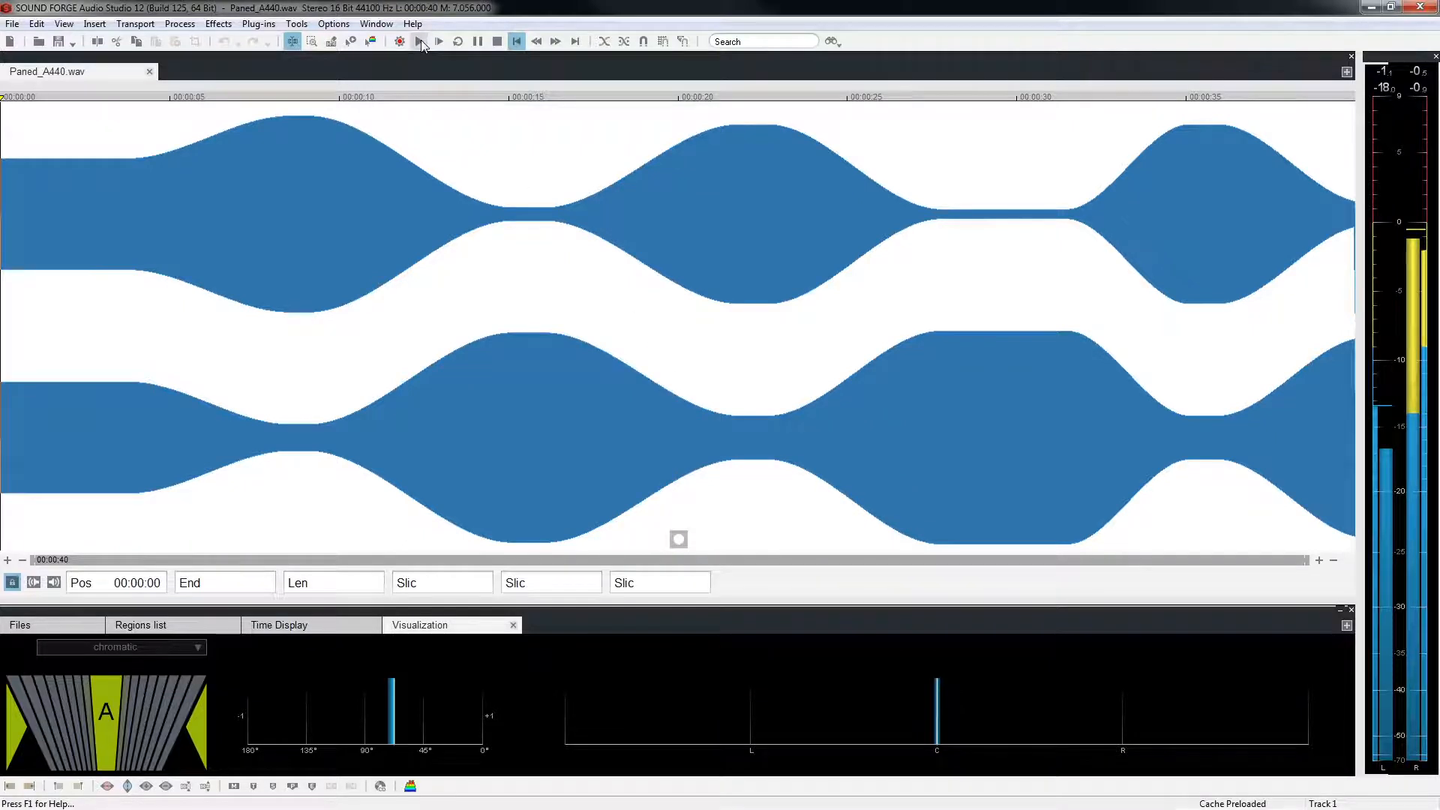
# Play the panned A440 tone from the start with the direction meter visible.
pyautogui.click(438, 40)
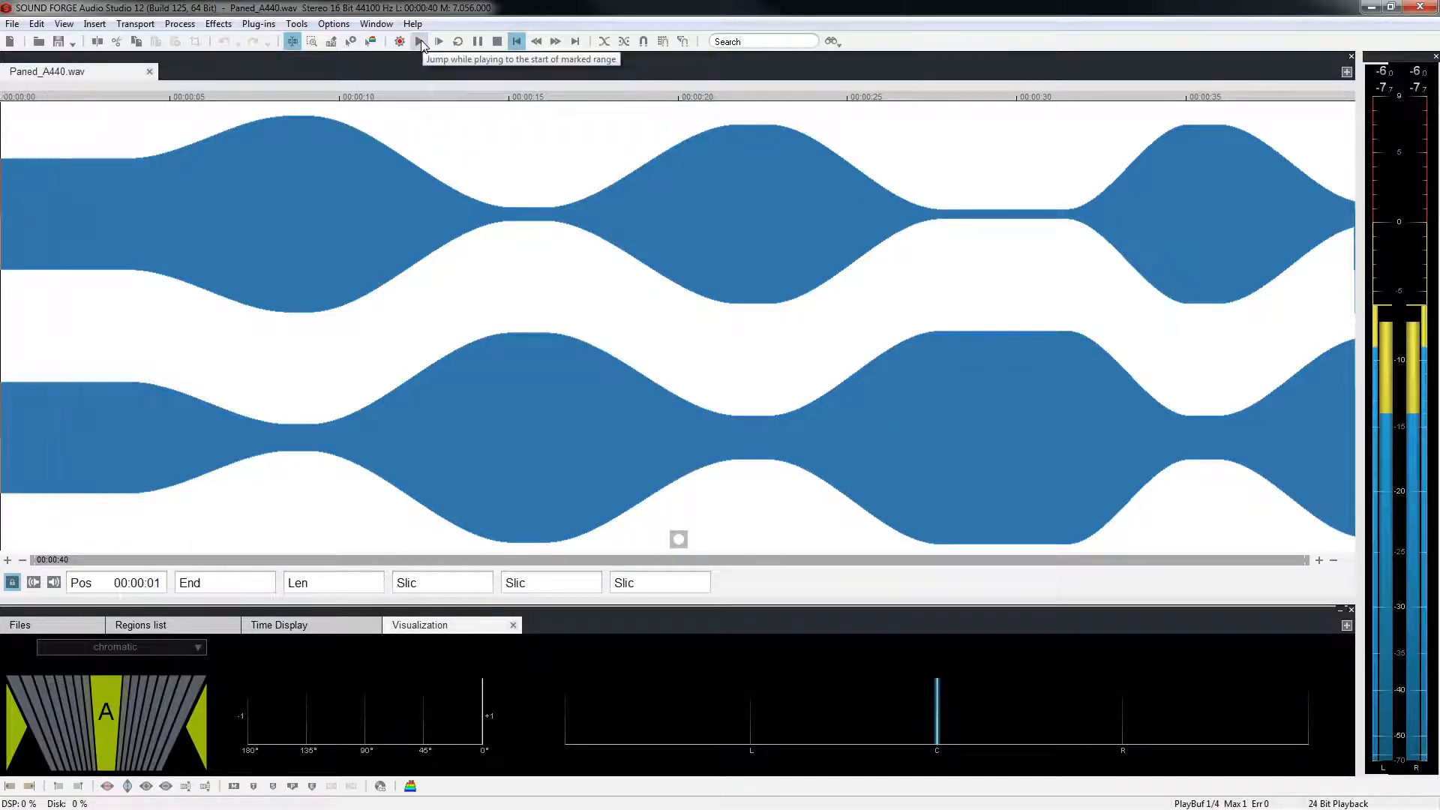
pyautogui.click(438, 41)
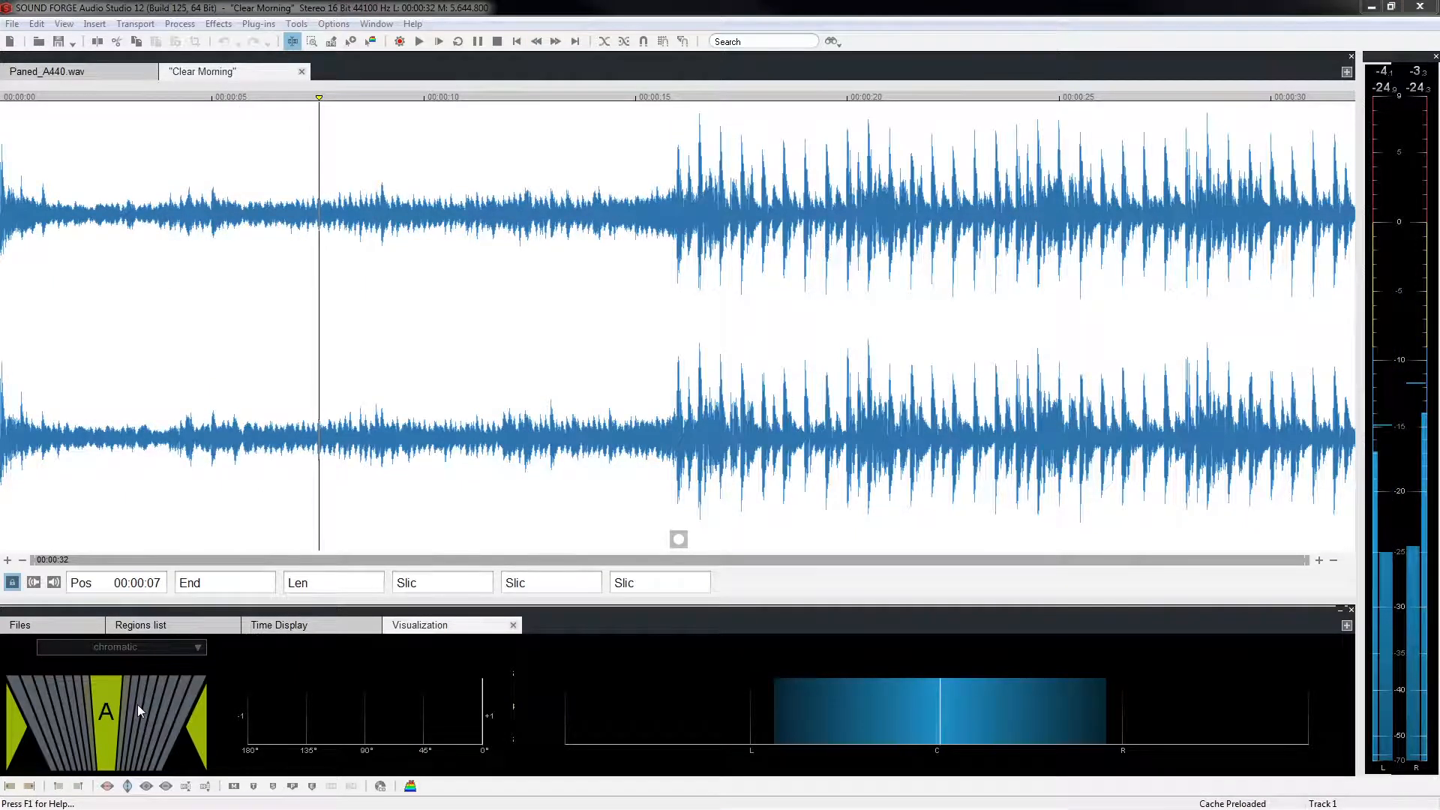
# Set the tuner and direction meter displays to bit meter, oscilloscope and spectrogram, then play Clear Morning.
pyautogui.rightClick(105, 711)
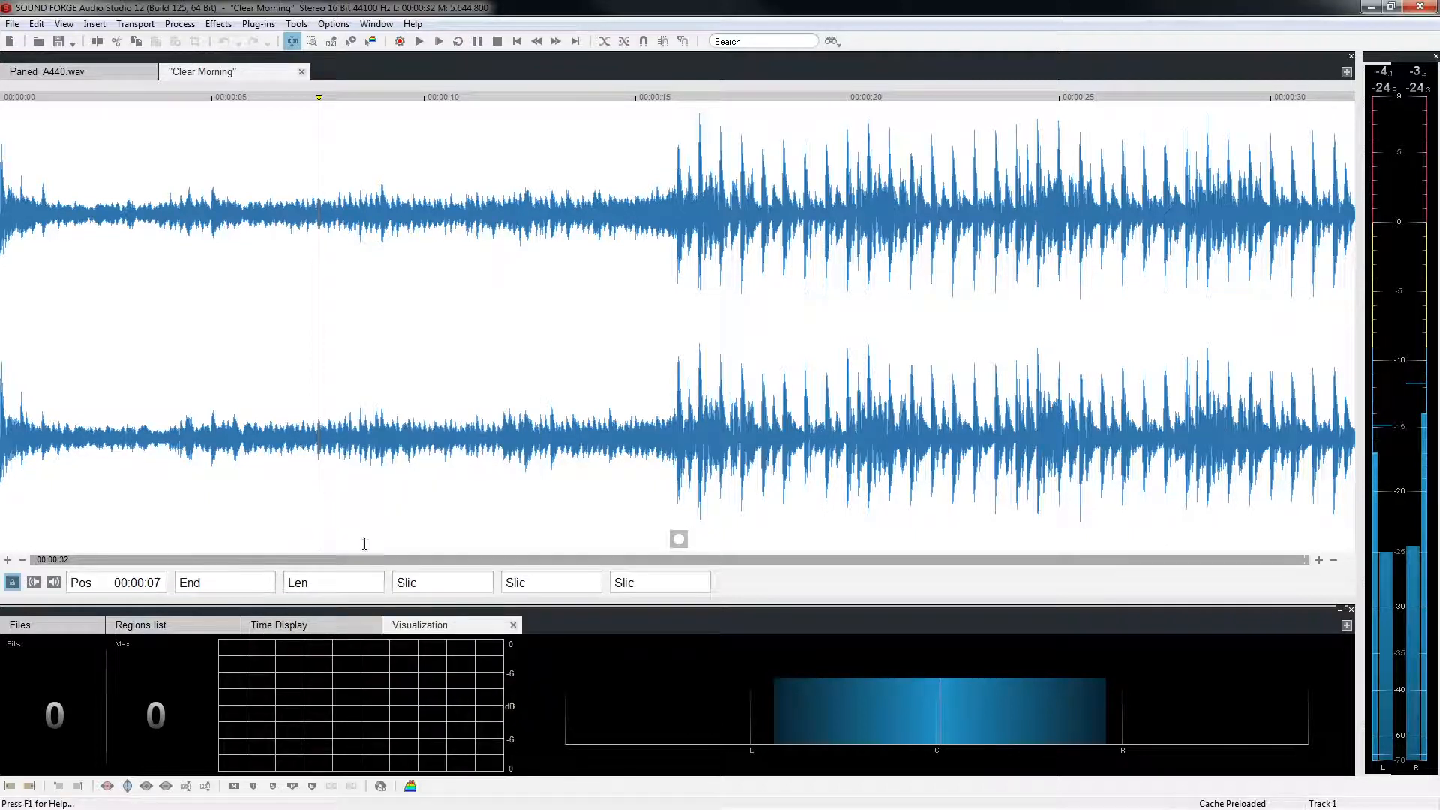
pyautogui.rightClick(935, 711)
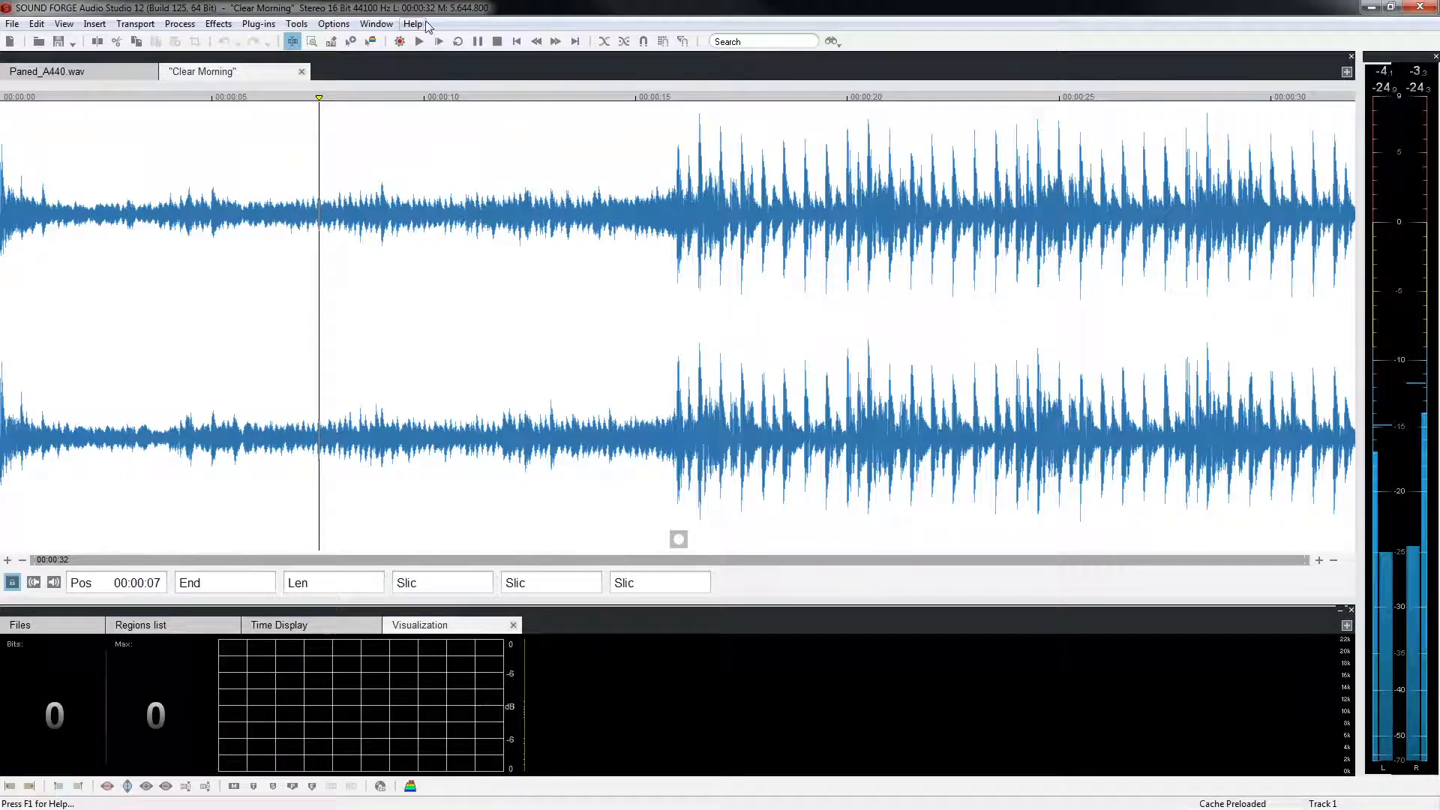
pyautogui.click(418, 40)
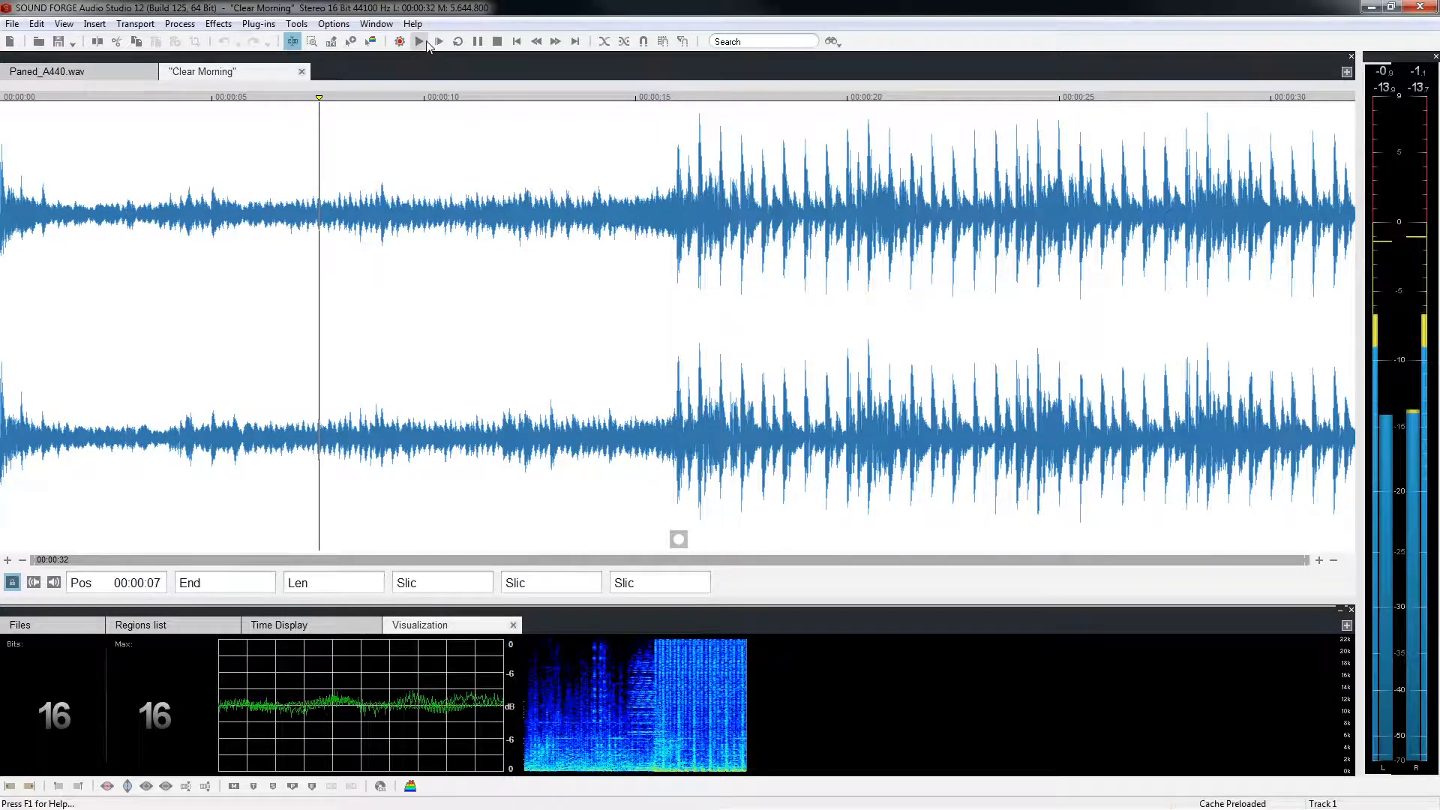
pyautogui.click(418, 40)
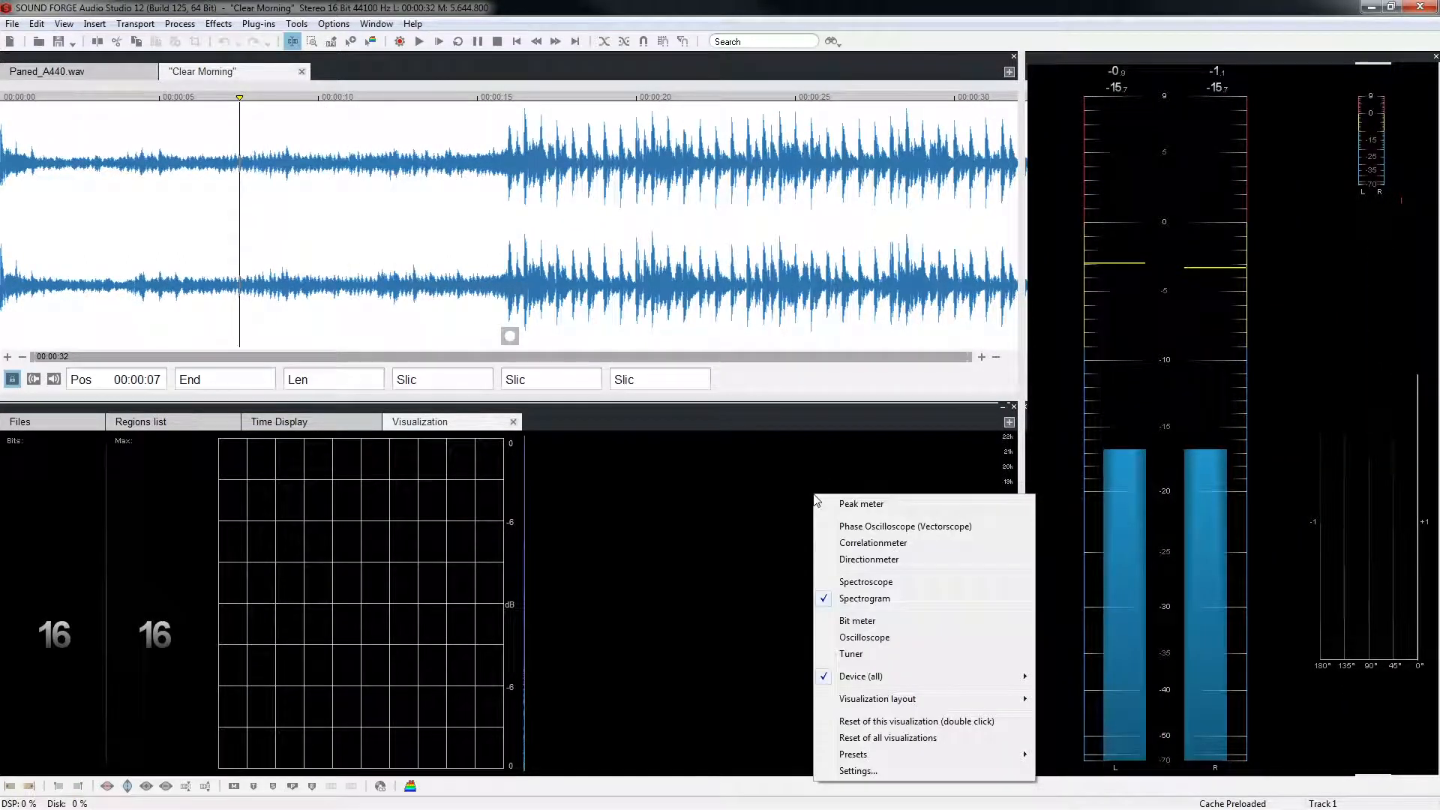
# Apply the 1+1&1x2+1 Spektroscope + Peak + Correlation + Direction + Vectorscope layout preset and play.
pyautogui.click(876, 699)
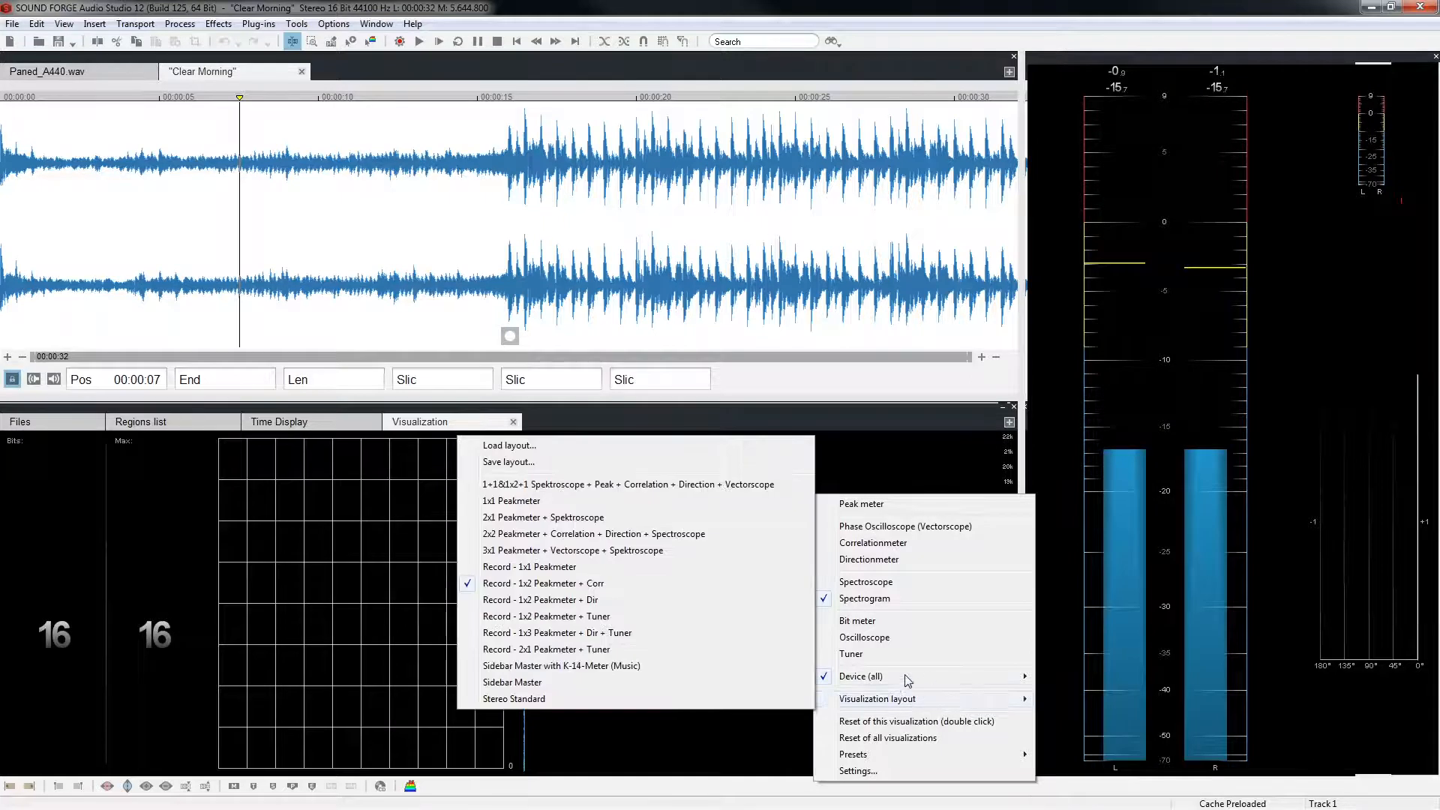
pyautogui.moveTo(706, 489)
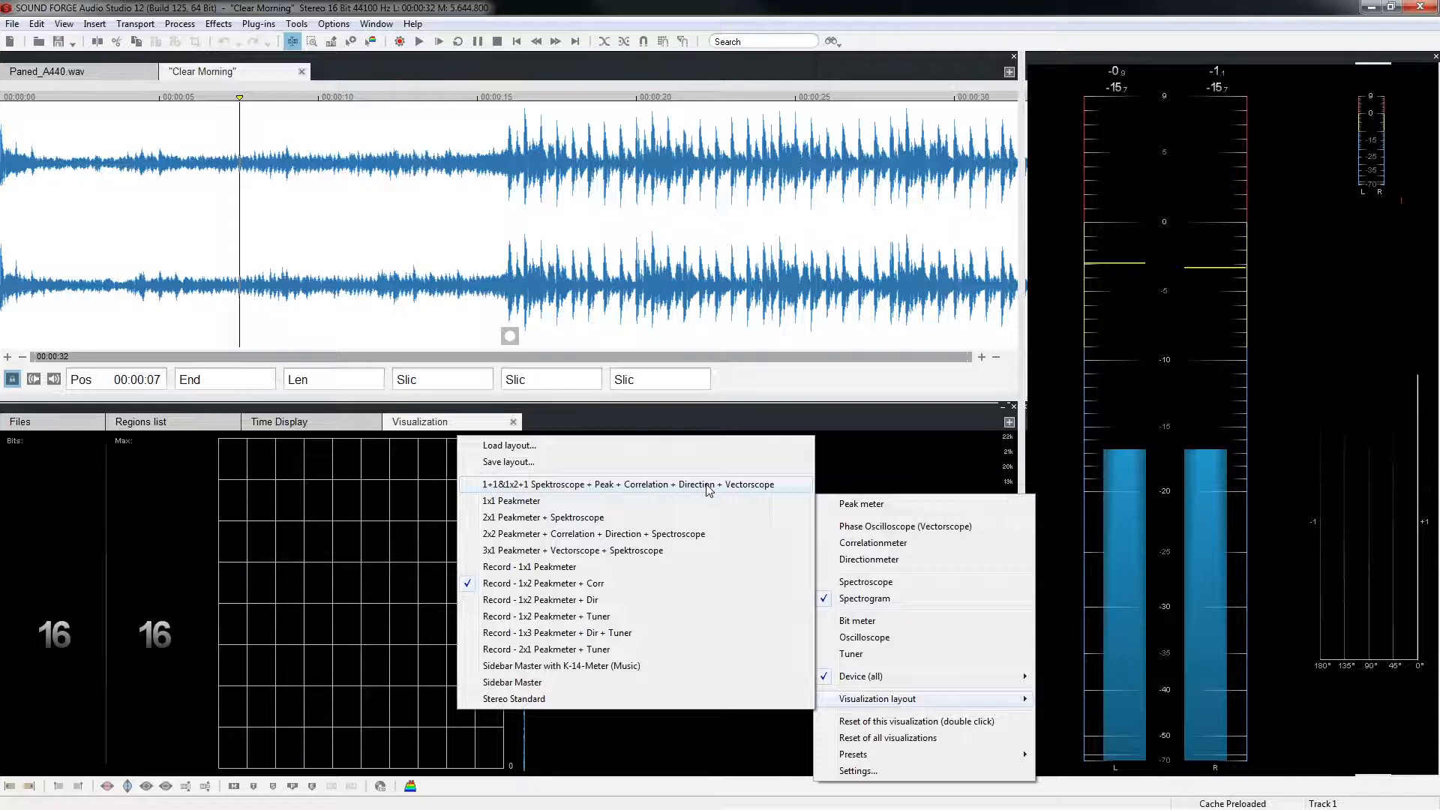
pyautogui.click(620, 484)
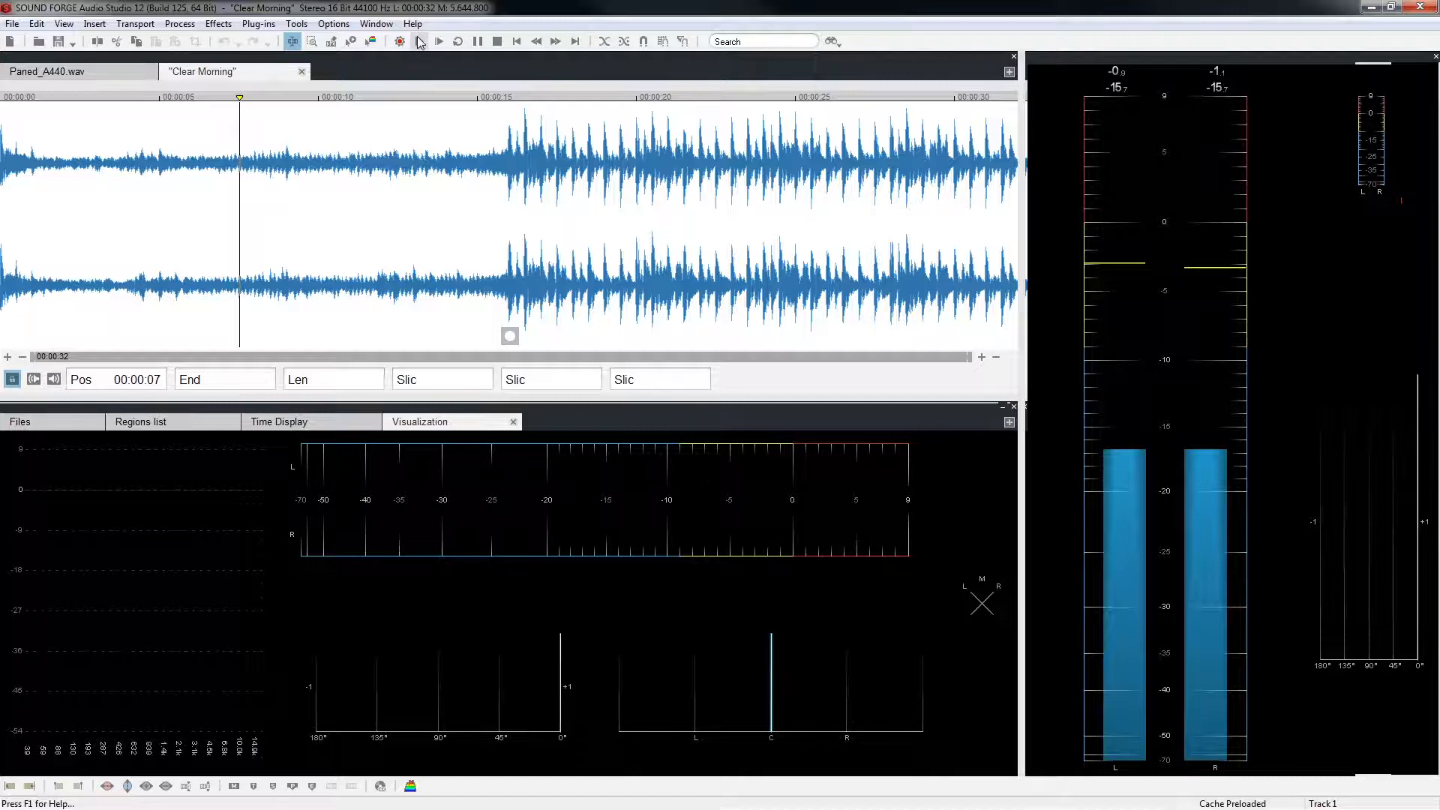
pyautogui.click(438, 41)
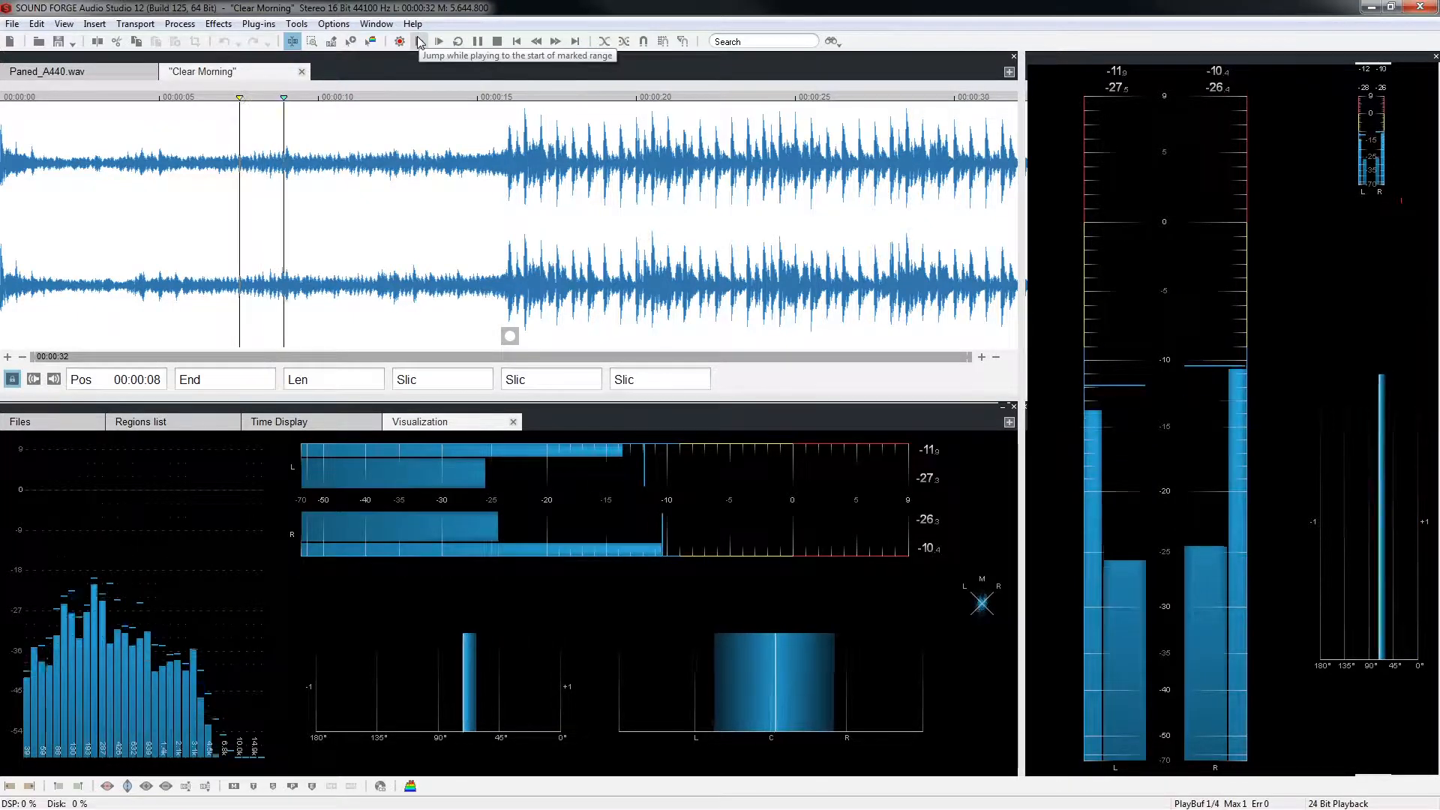